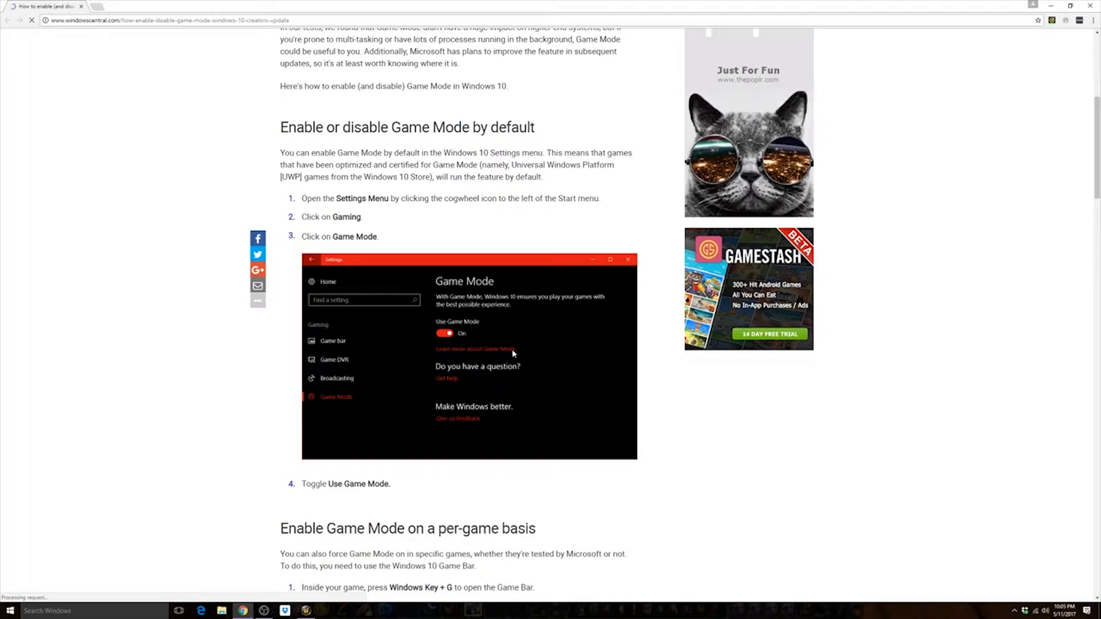
mouse_move(71, 506)
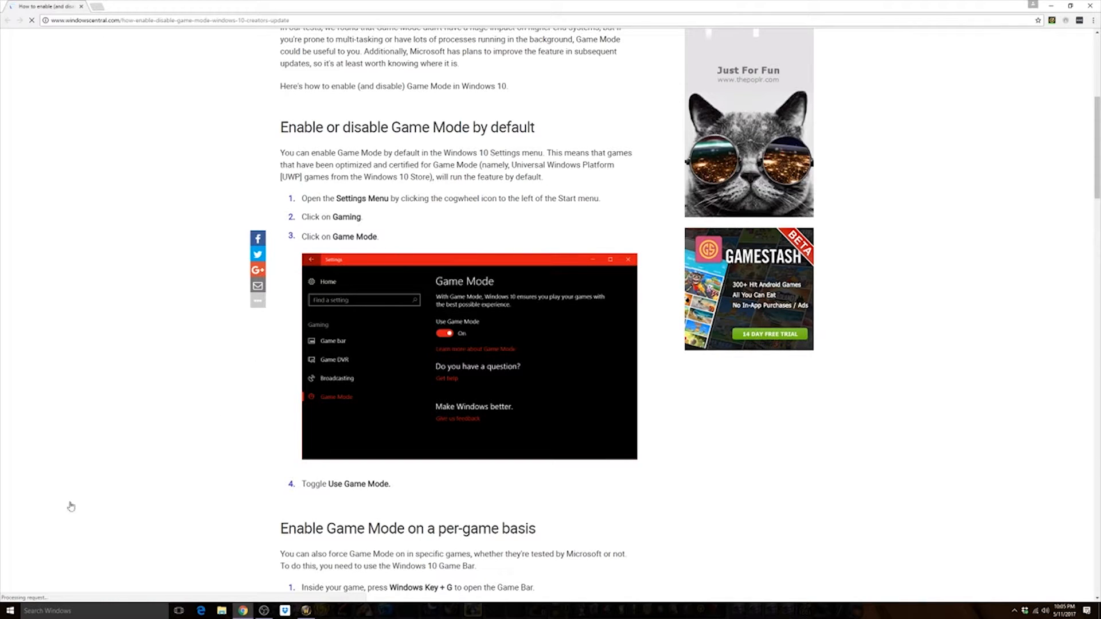
Step: Search Windows Settings for 'gaming', find no matches, then clear the search
left_click(7, 610)
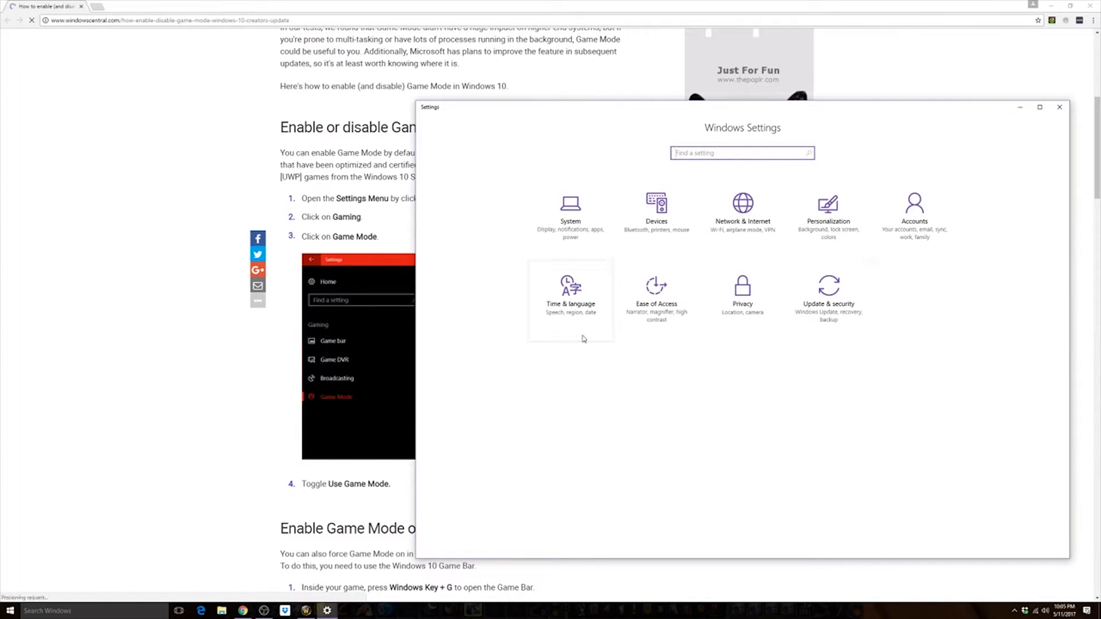
mouse_move(902, 269)
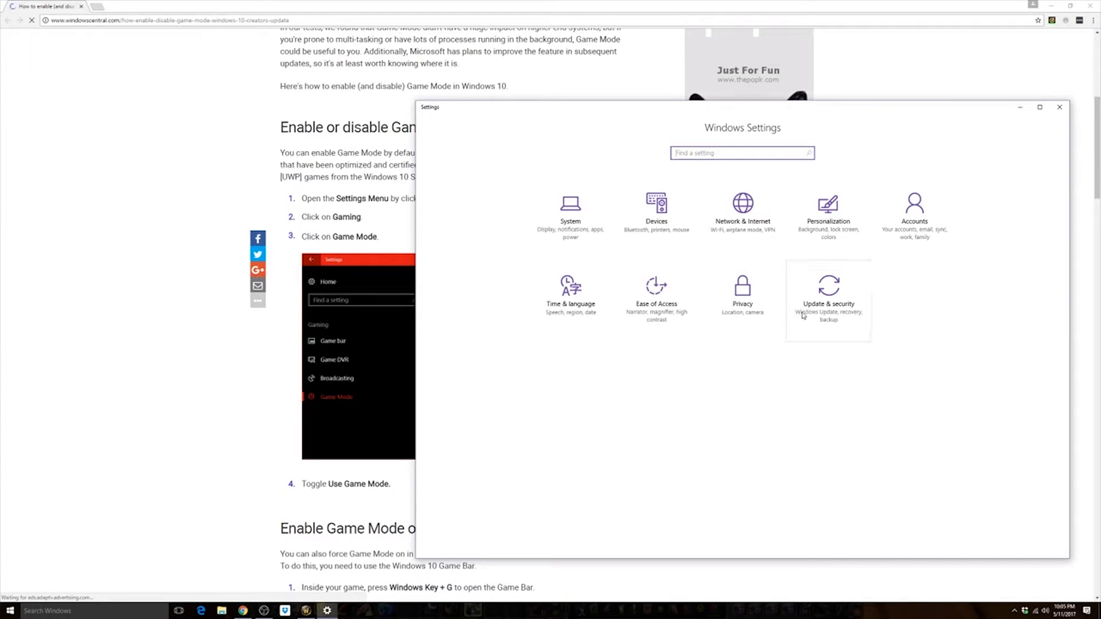
mouse_move(914, 231)
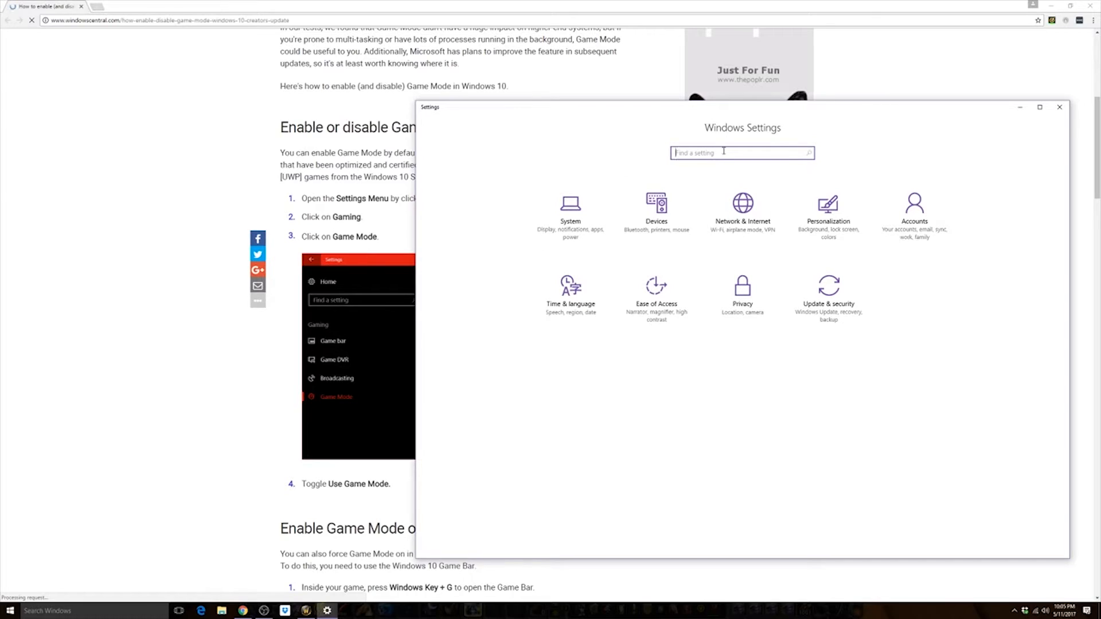
type("gaming")
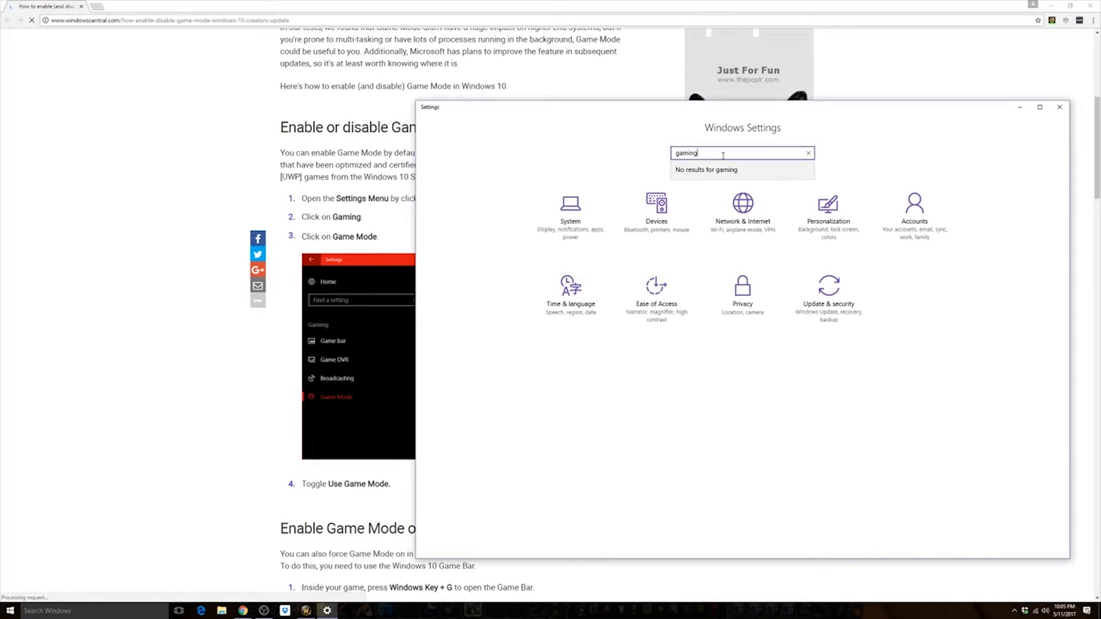
left_click(807, 153)
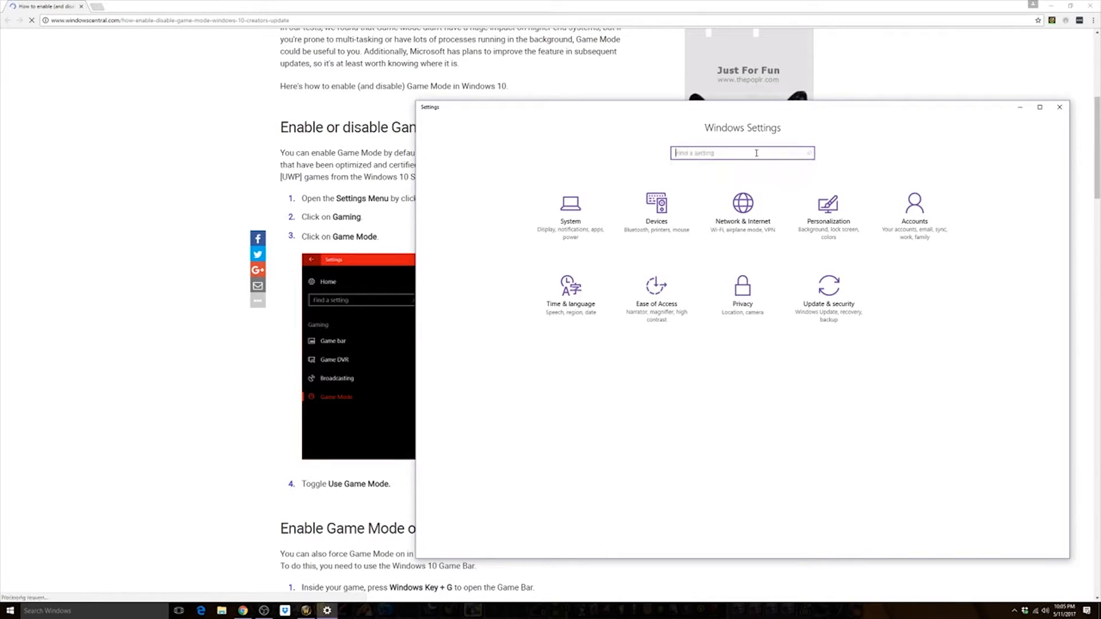
left_click(1059, 106)
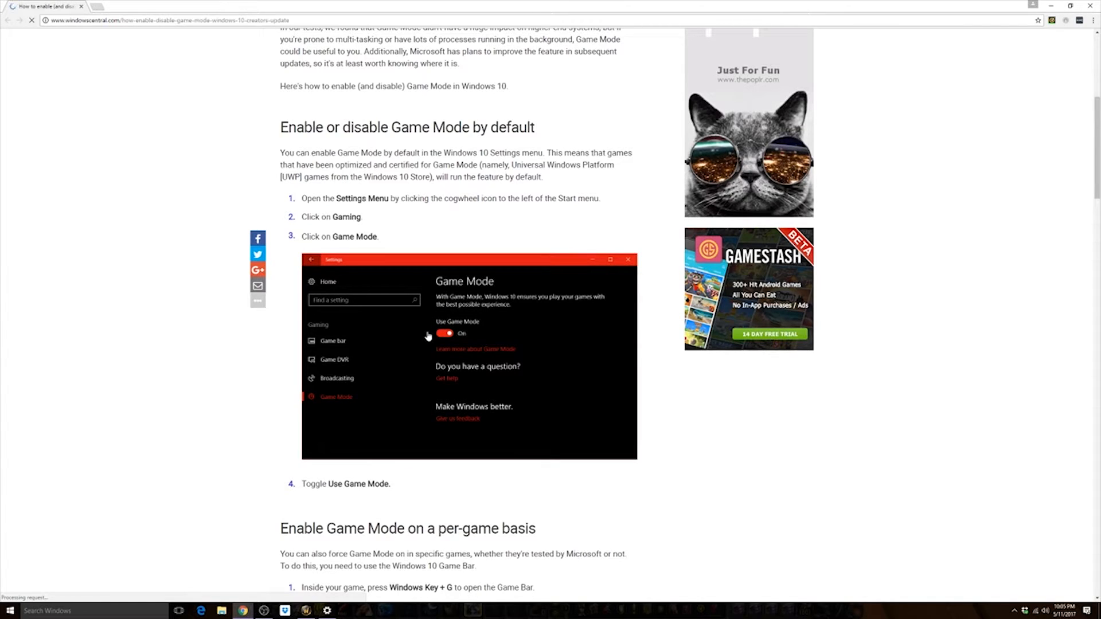
mouse_move(267, 406)
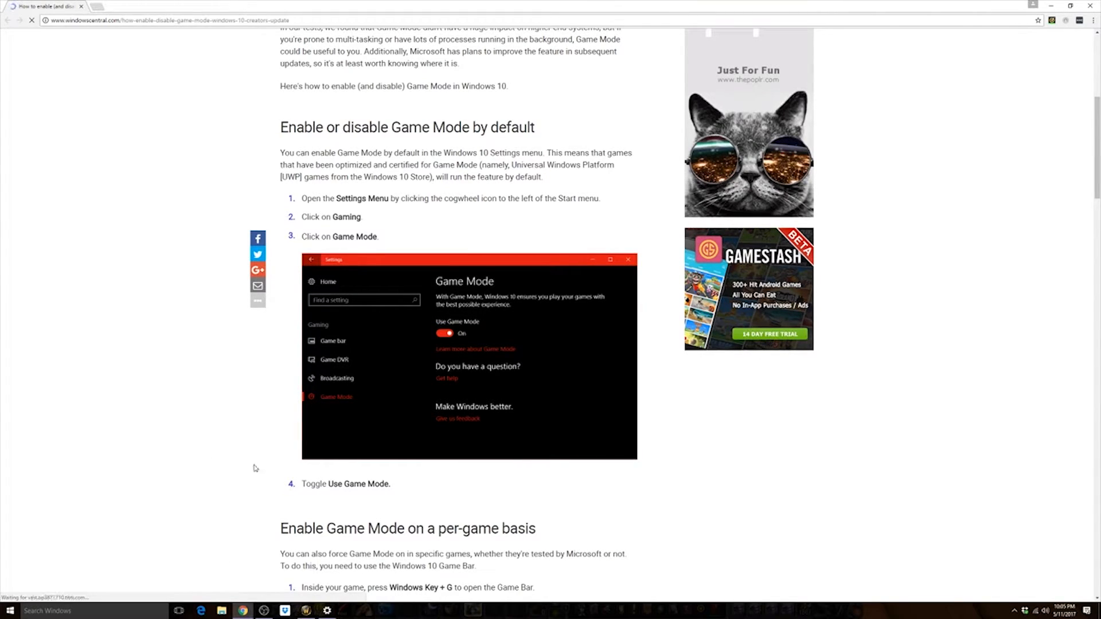
mouse_move(340, 440)
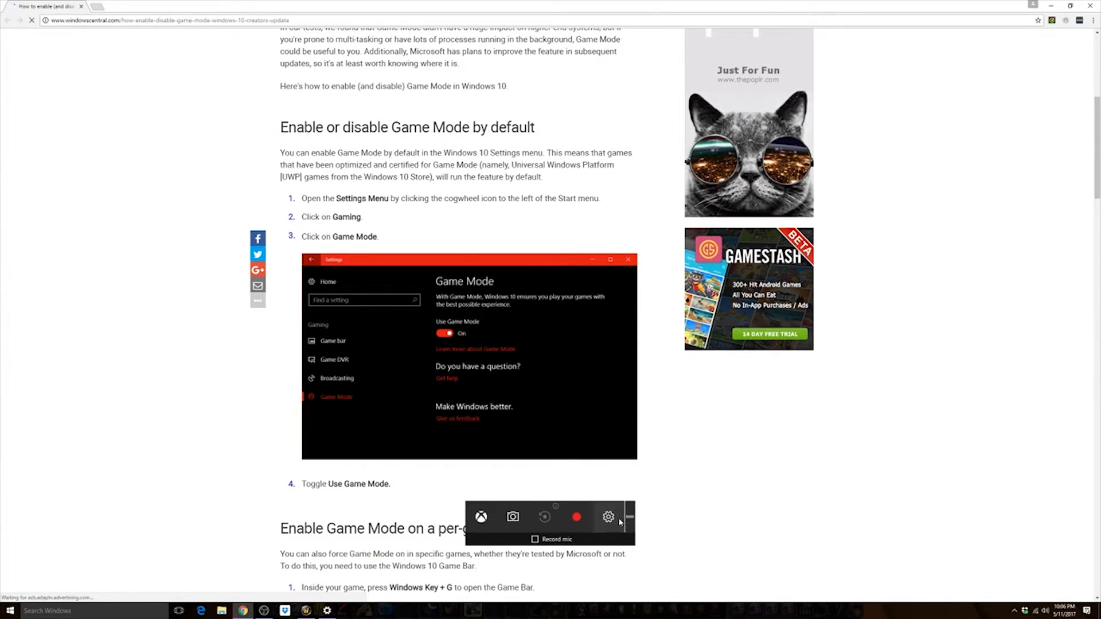
left_click(607, 517)
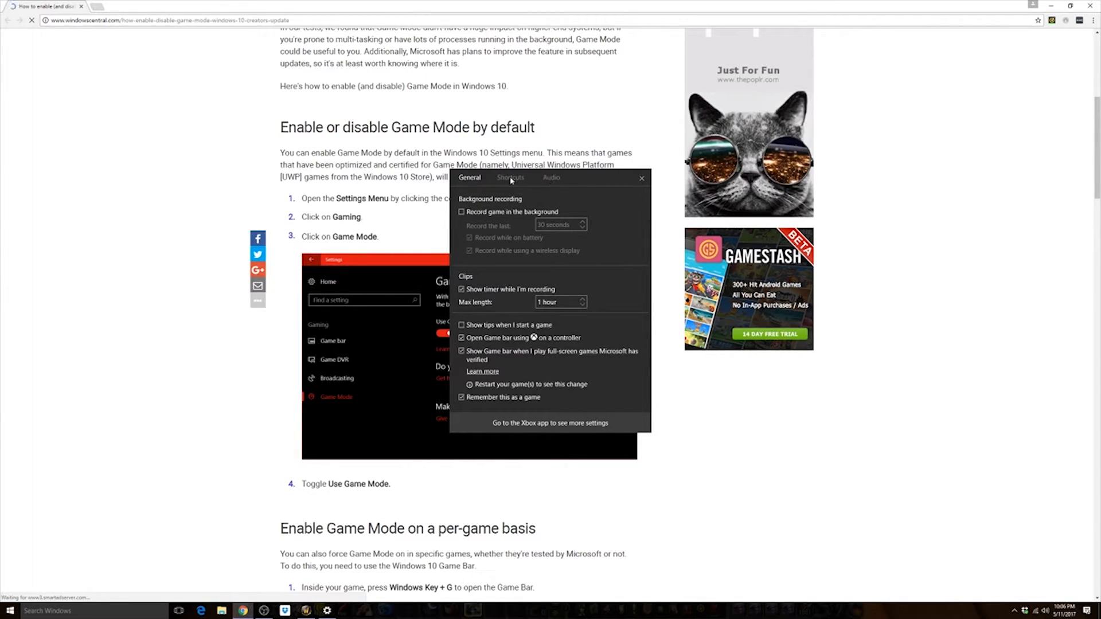
mouse_move(574, 386)
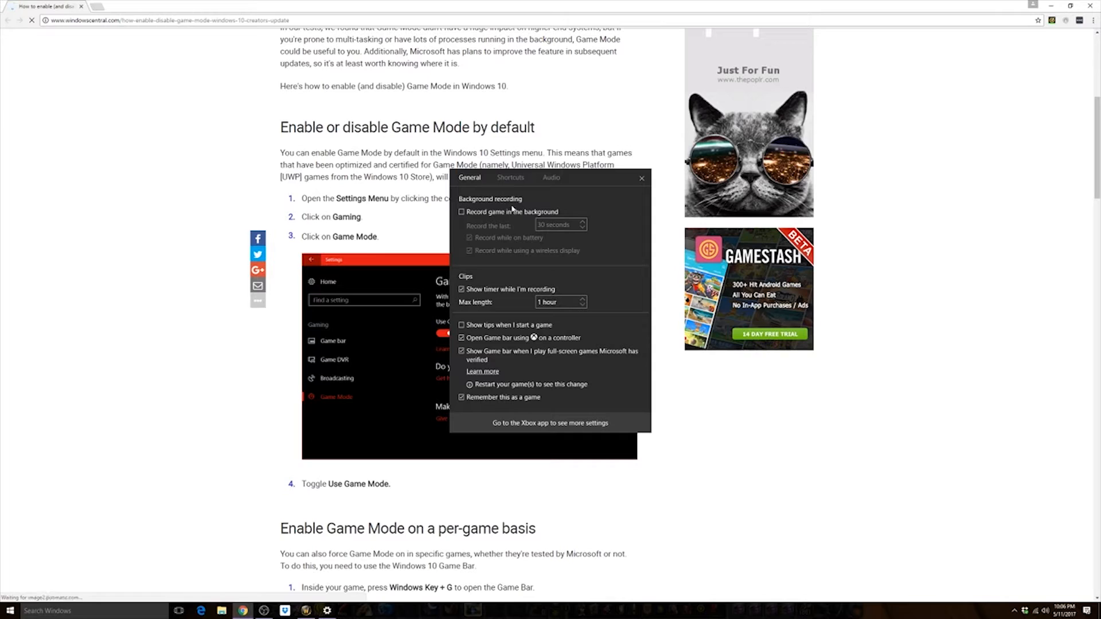
left_click(511, 177)
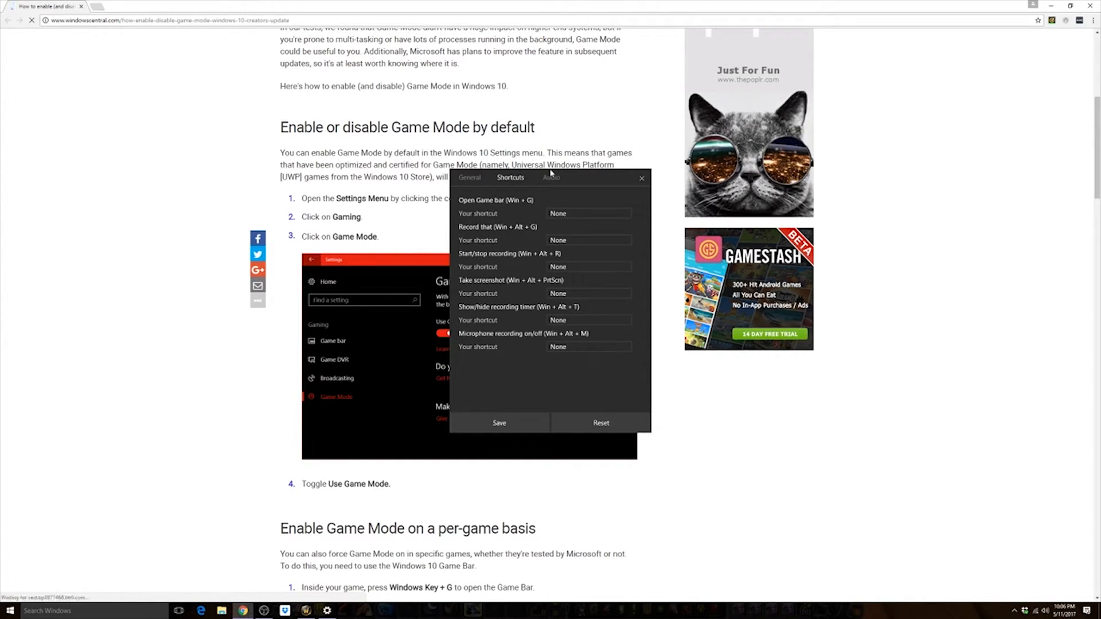
left_click(469, 177)
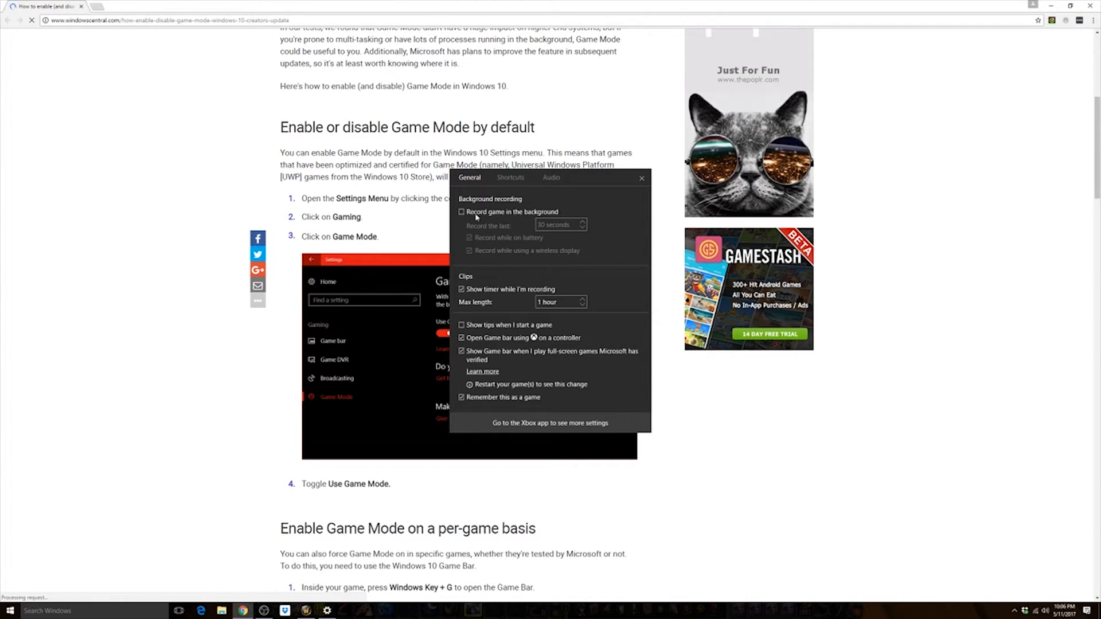
mouse_move(560, 319)
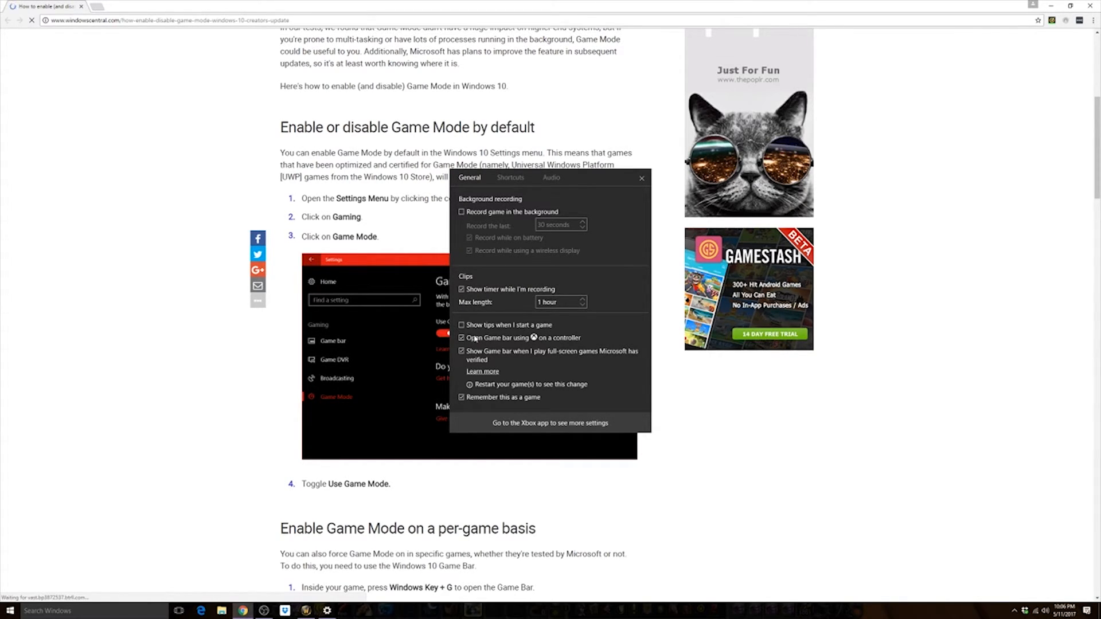
left_click(462, 337)
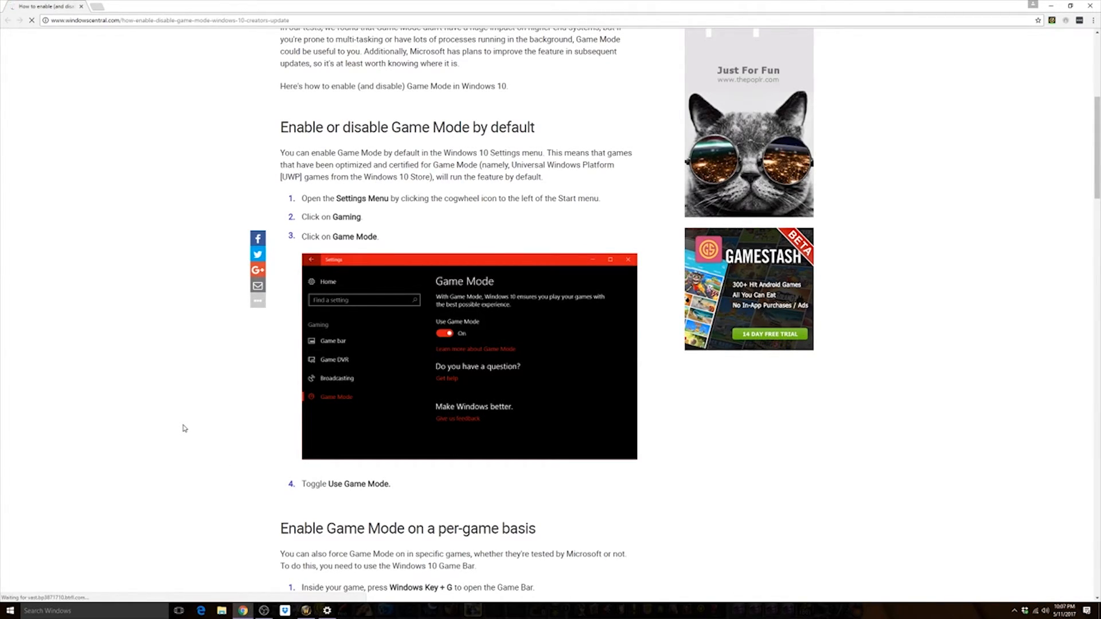
Step: Scroll the article to the 'Enable Game Mode on a per-game basis' section and Game Bar screenshot
scroll("down", 3)
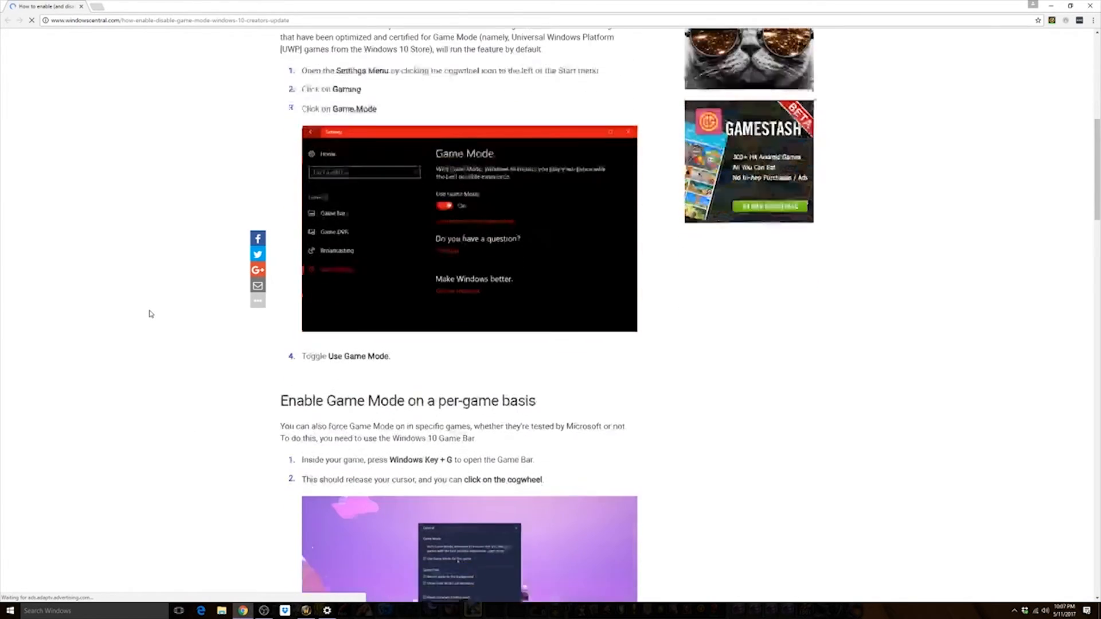
scroll("down", 3)
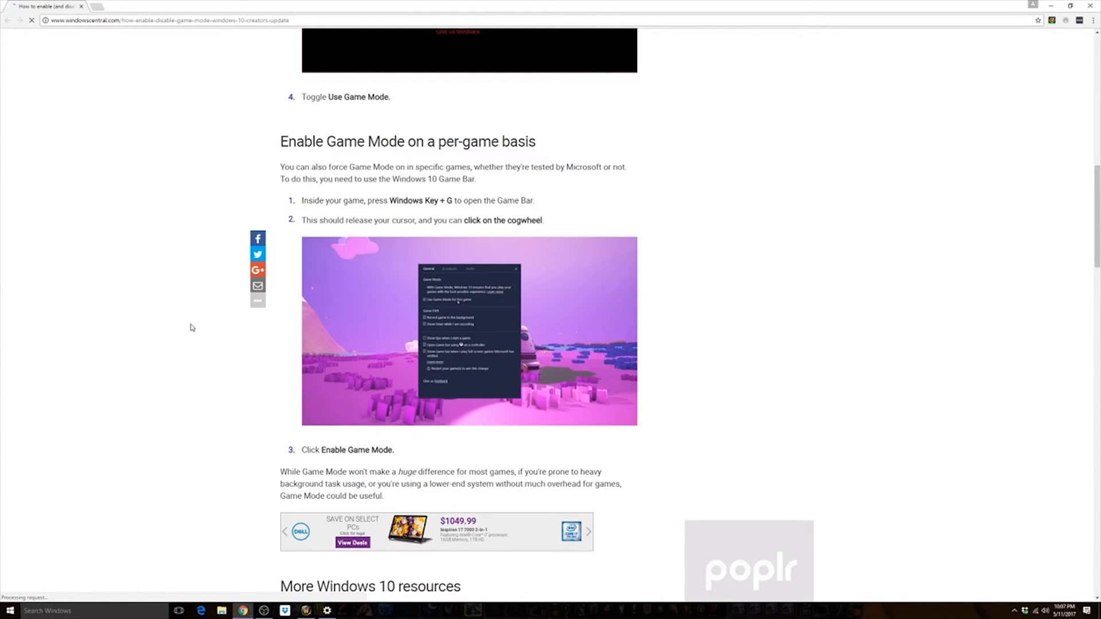
scroll("down", 3)
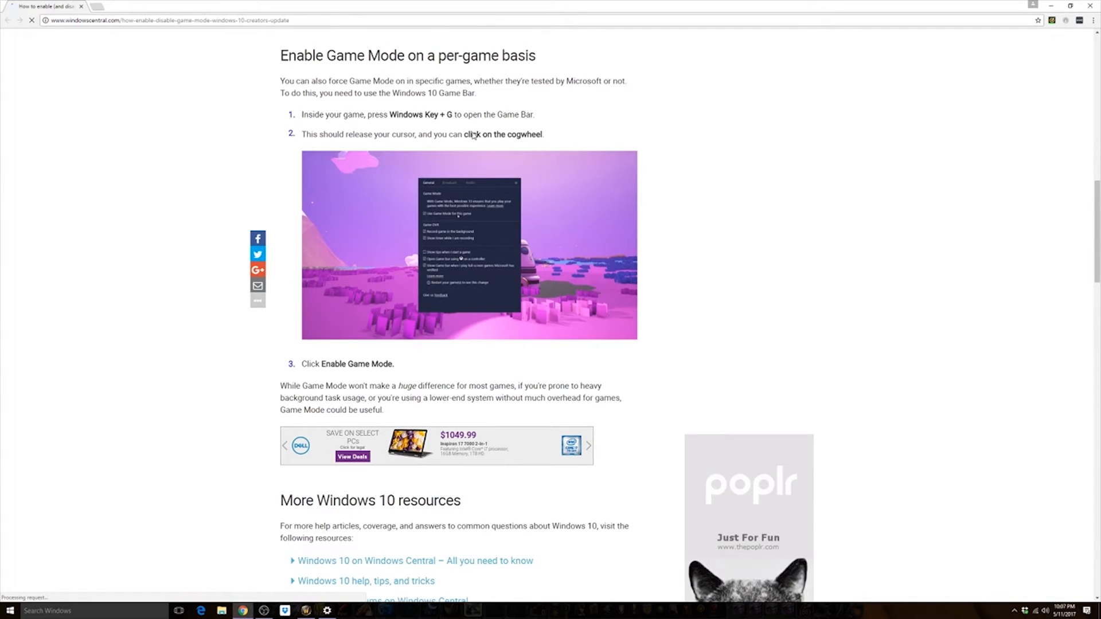
mouse_move(455, 194)
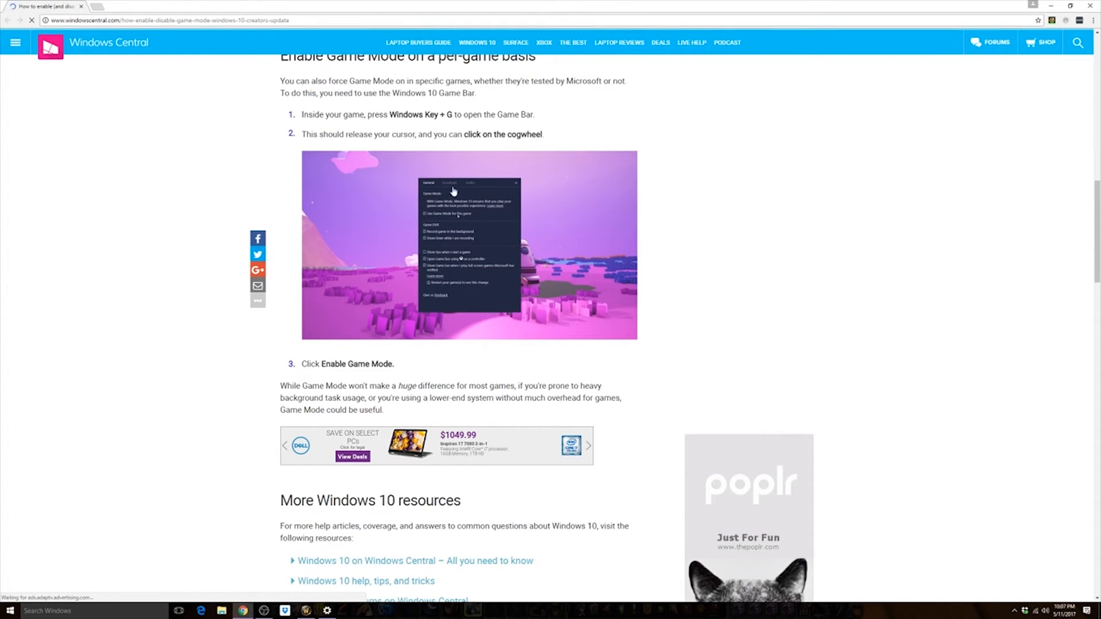
mouse_move(446, 221)
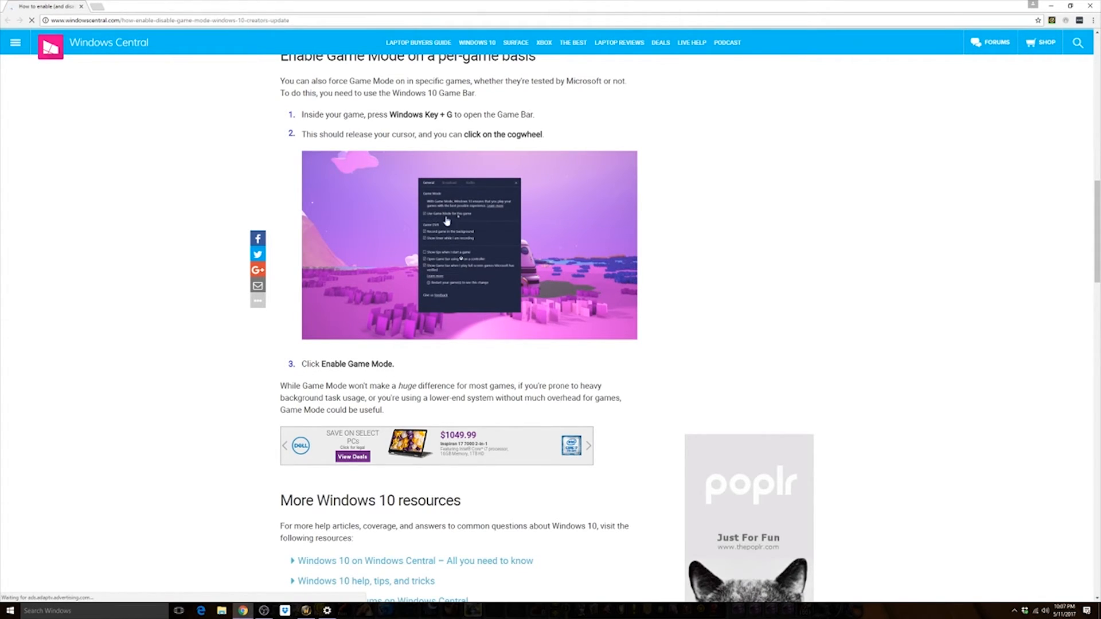
mouse_move(468, 220)
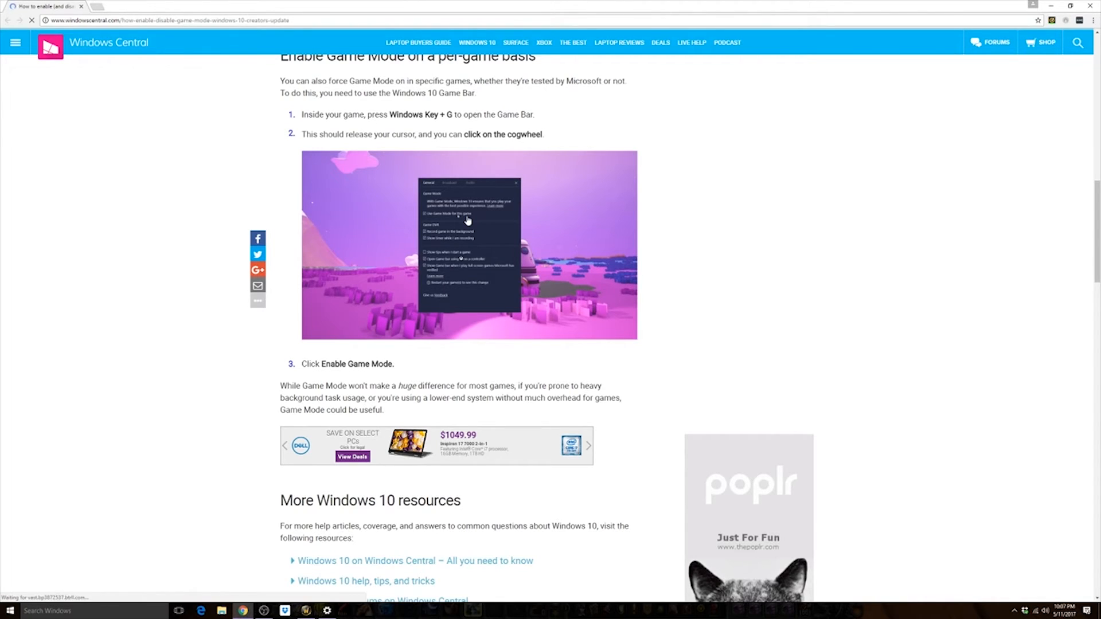
mouse_move(376, 309)
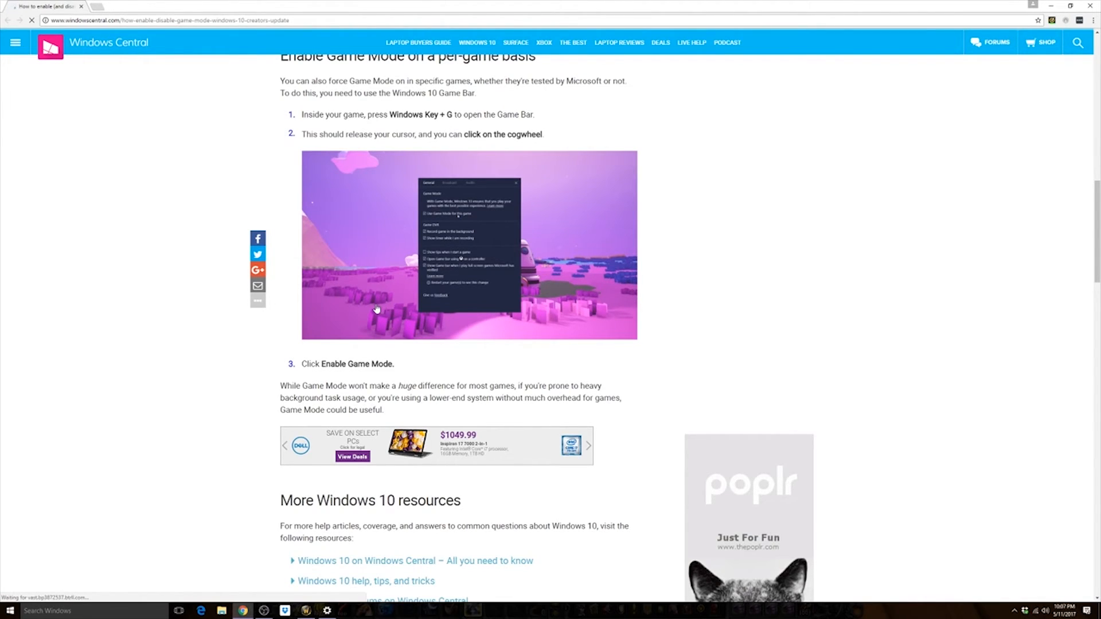
mouse_move(319, 324)
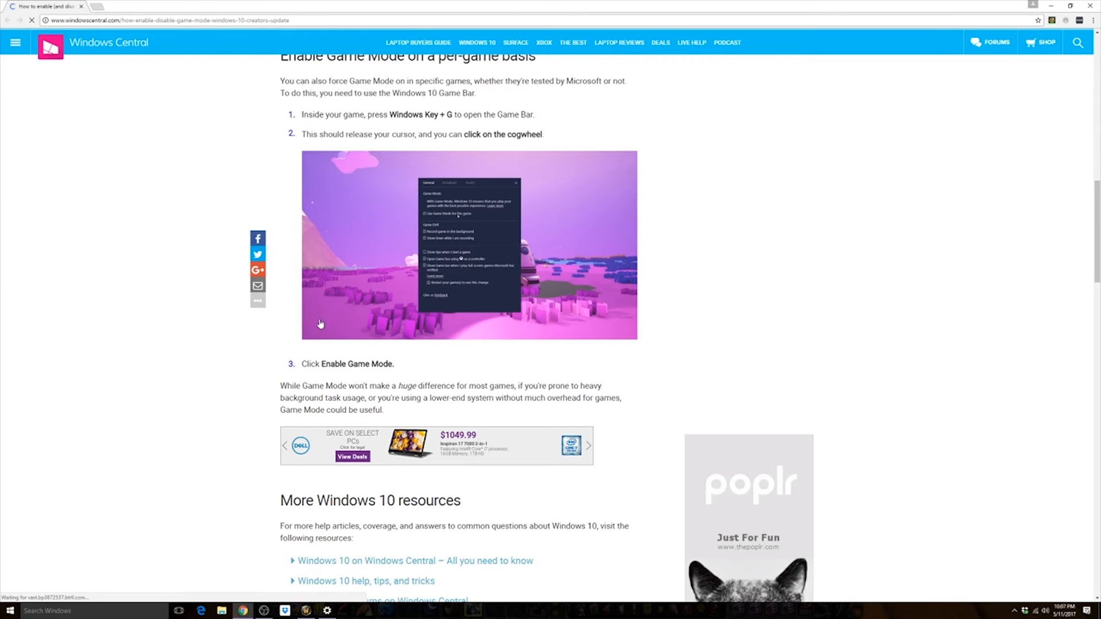
scroll("down", 3)
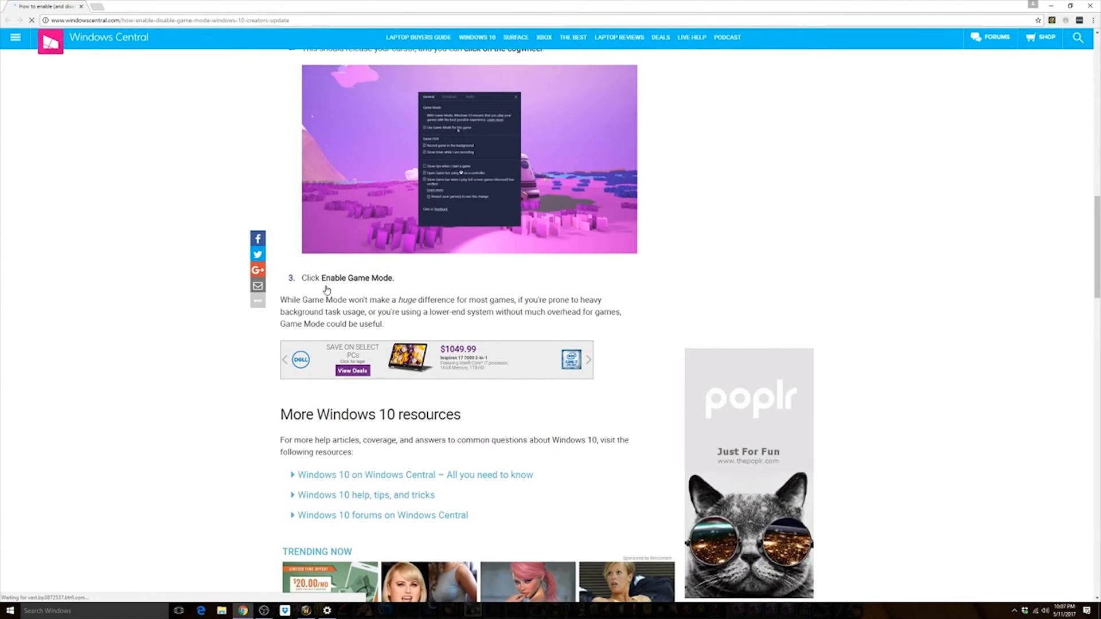